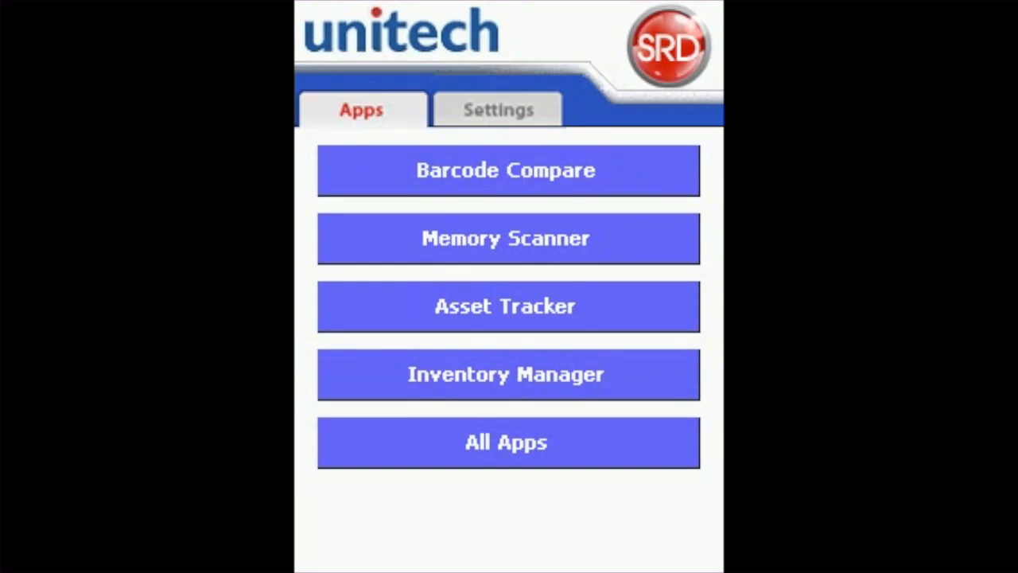
Launch Memory Scanner from SRD Apps and show More Options for the four scanned barcodes
left_click(506, 238)
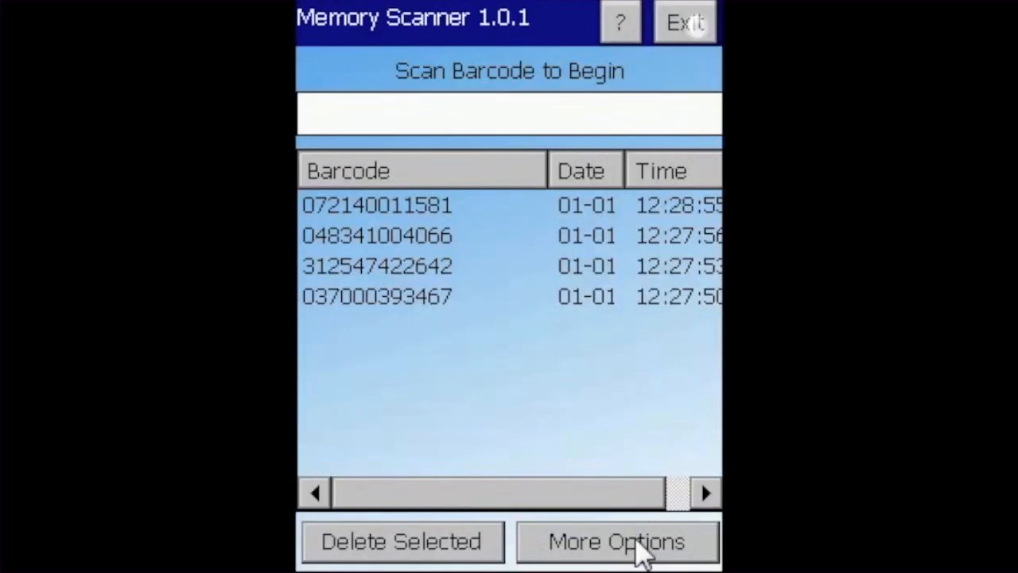
left_click(617, 541)
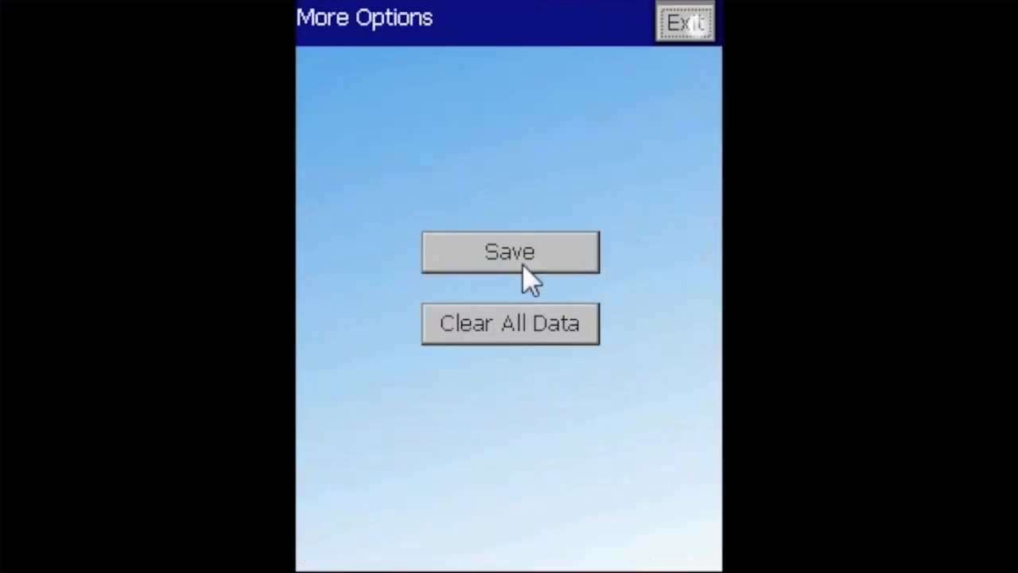
Save the barcode list as 'results' in the storage card's MemoryScanner folder and exit the options
left_click(509, 251)
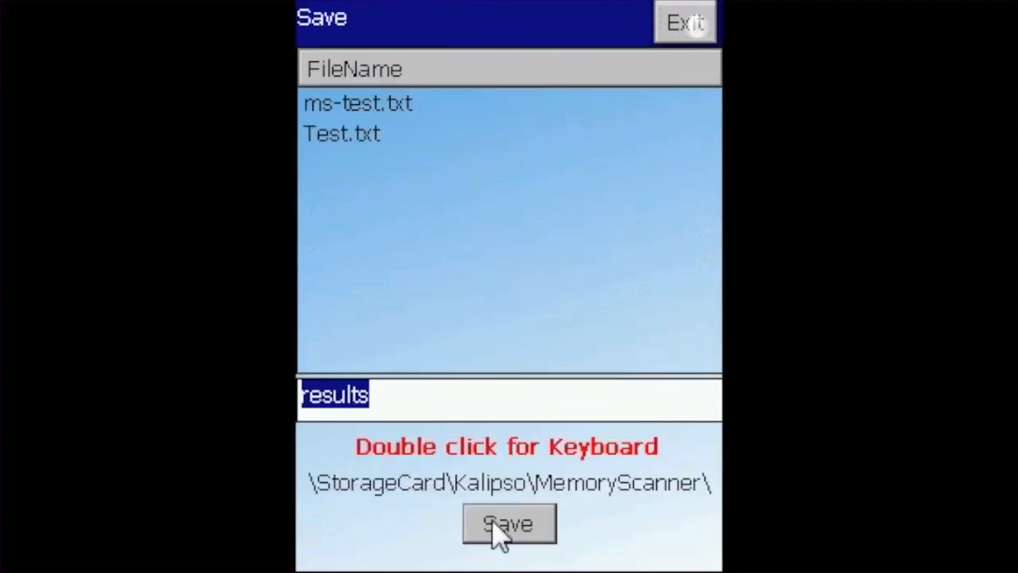
left_click(510, 523)
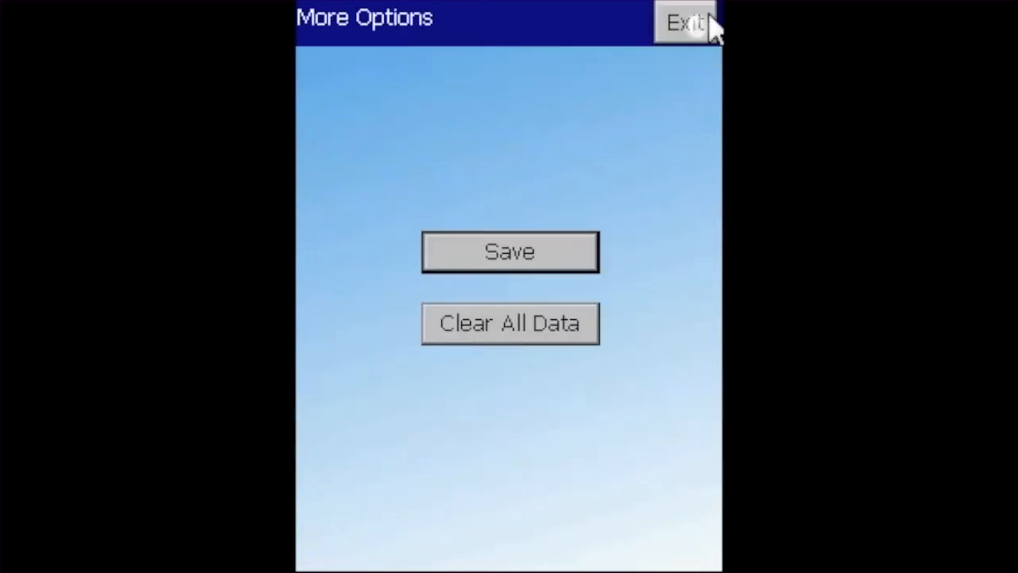
left_click(684, 22)
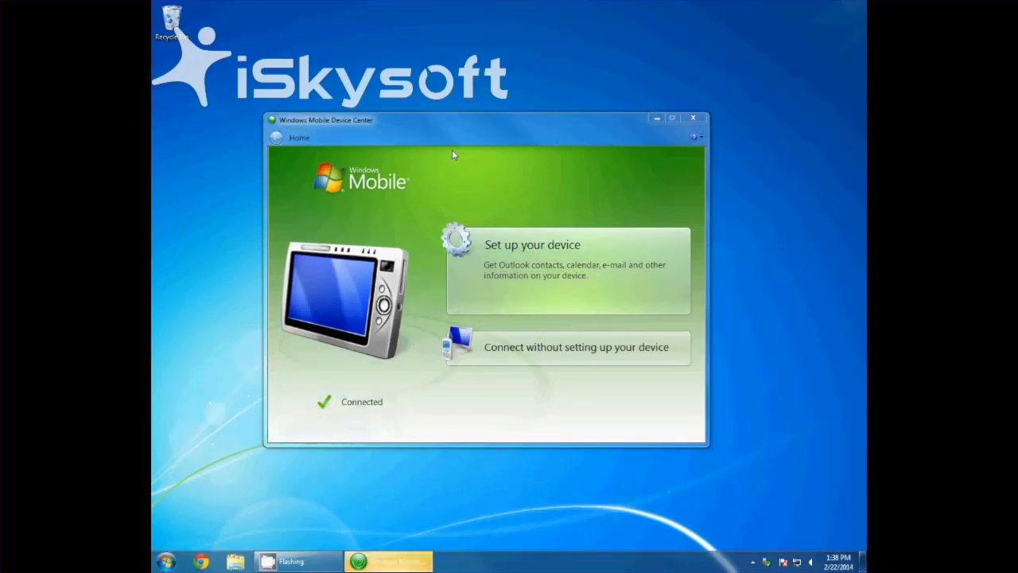
Browse the connected scanner's contents from File Management in a PC file browser
left_click(576, 347)
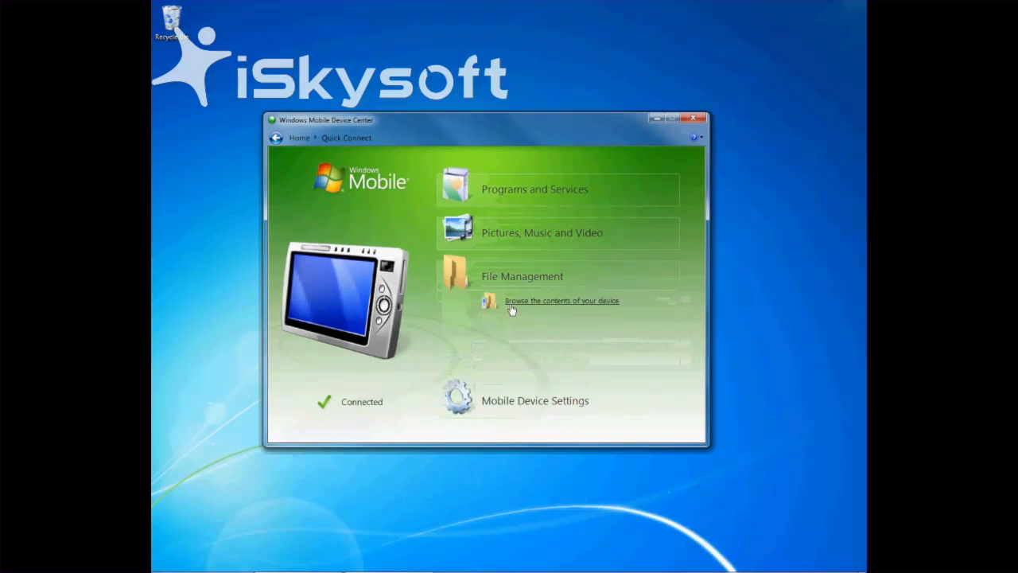
left_click(562, 301)
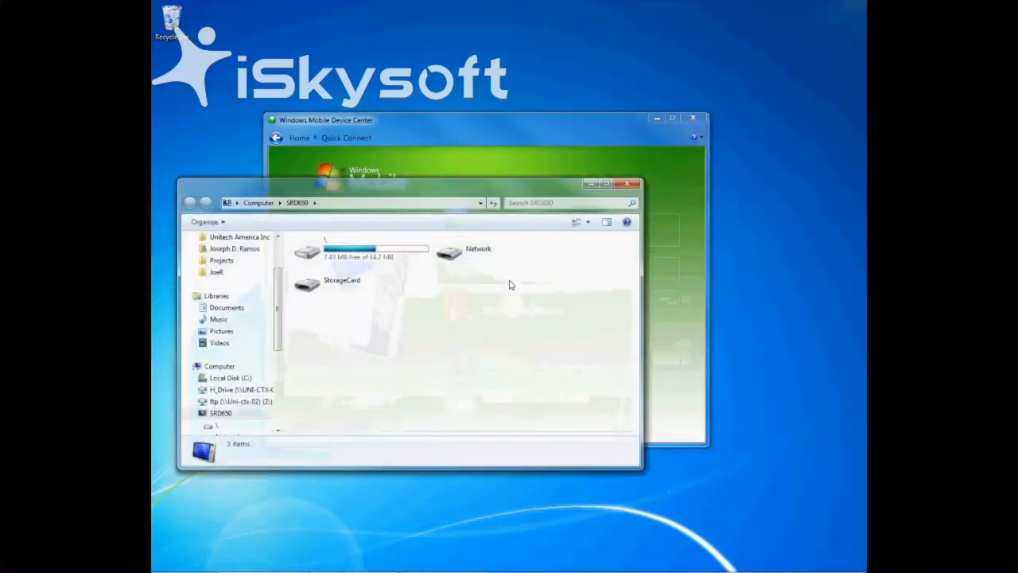
Navigate StorageCard > Kalipso > MemoryScanner and view results.txt with its saved barcodes in Notepad
double_click(342, 283)
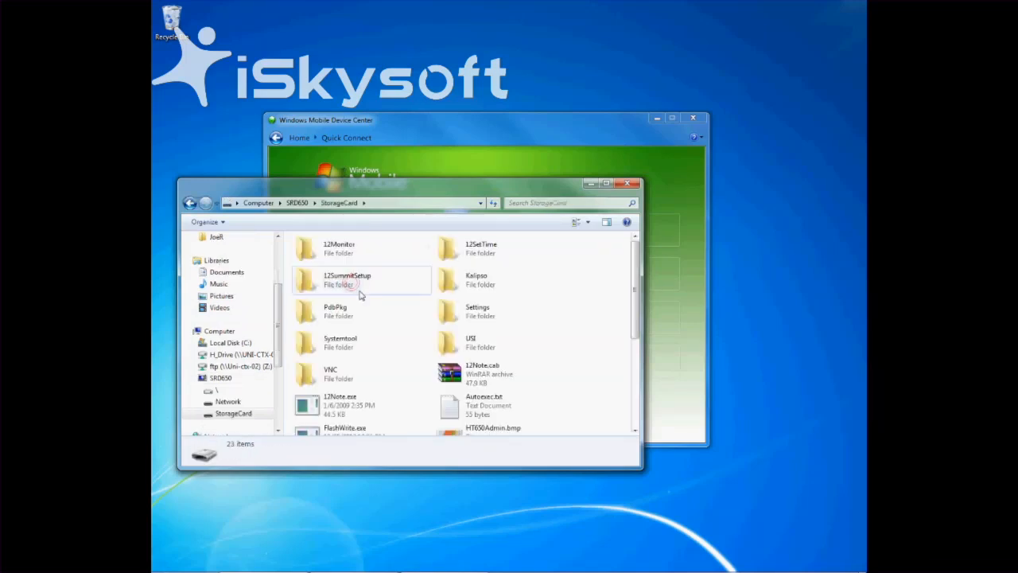
left_click(477, 280)
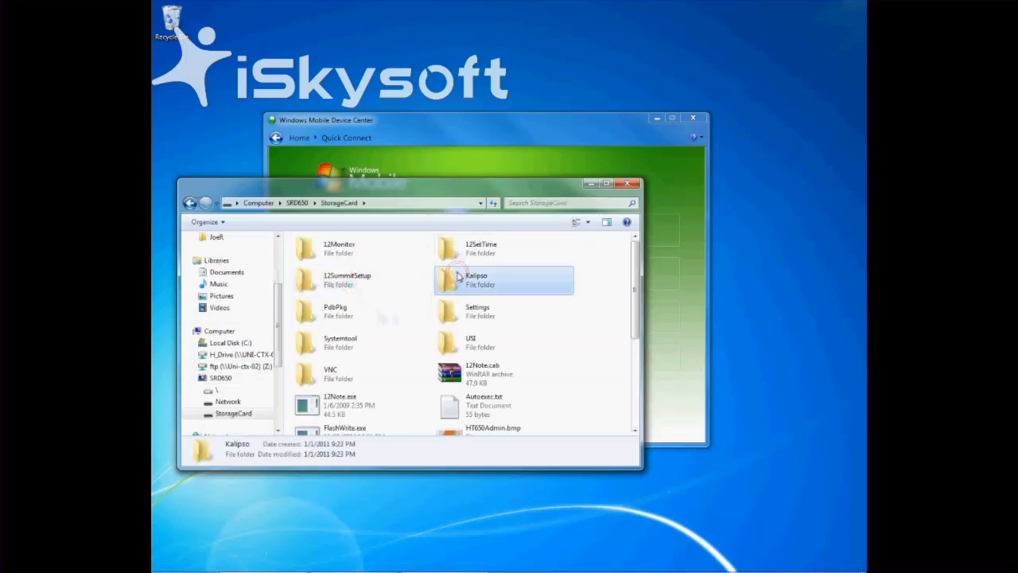
double_click(475, 276)
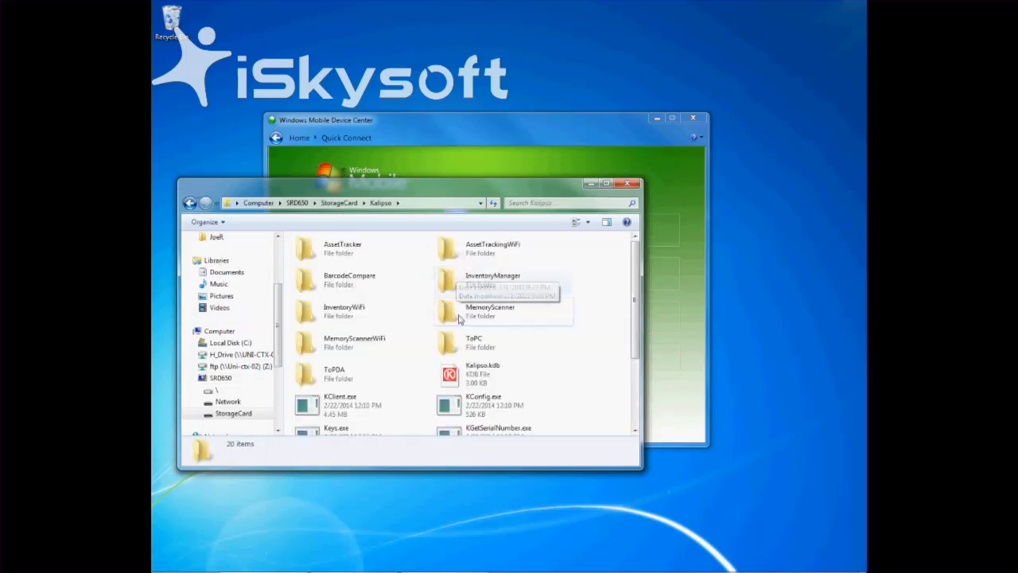
double_click(490, 311)
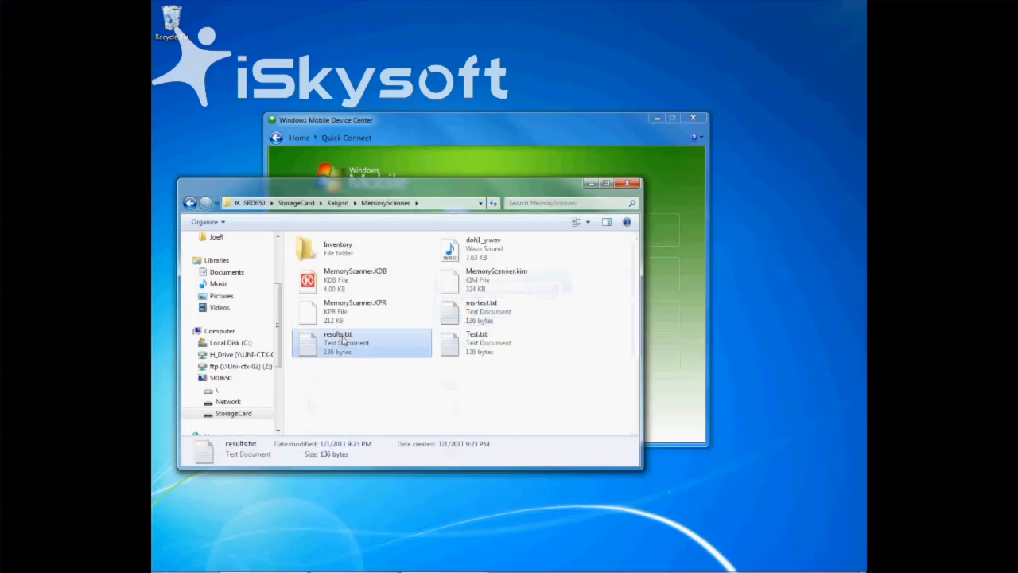
double_click(337, 342)
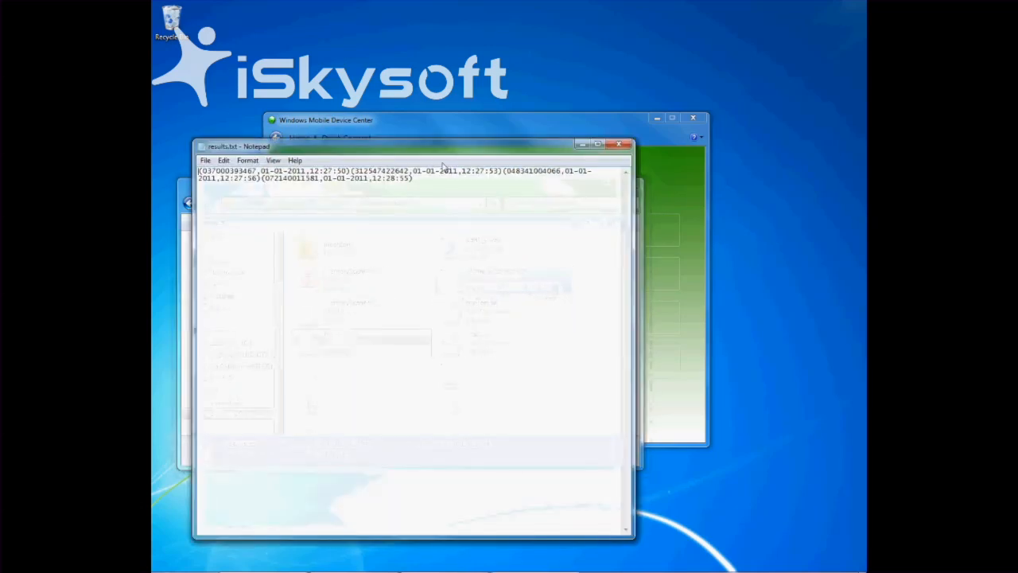